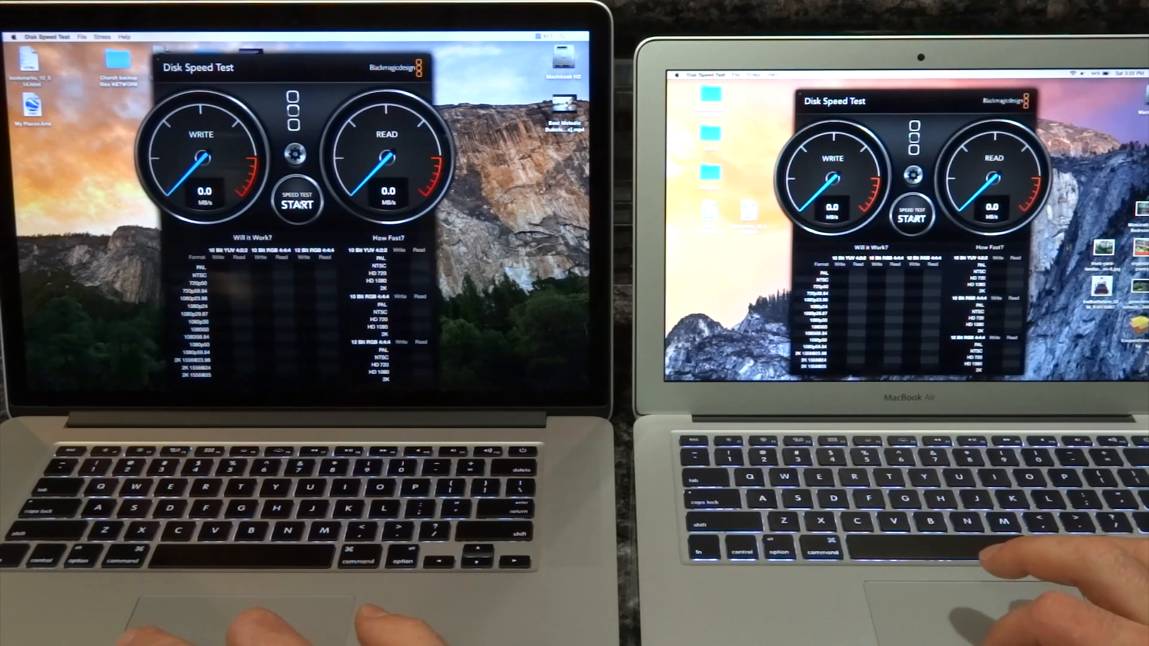
- Start the disk speed test so the write phase begins on both MacBooks
{"action": "left_click", "coordinate": [297, 201]}
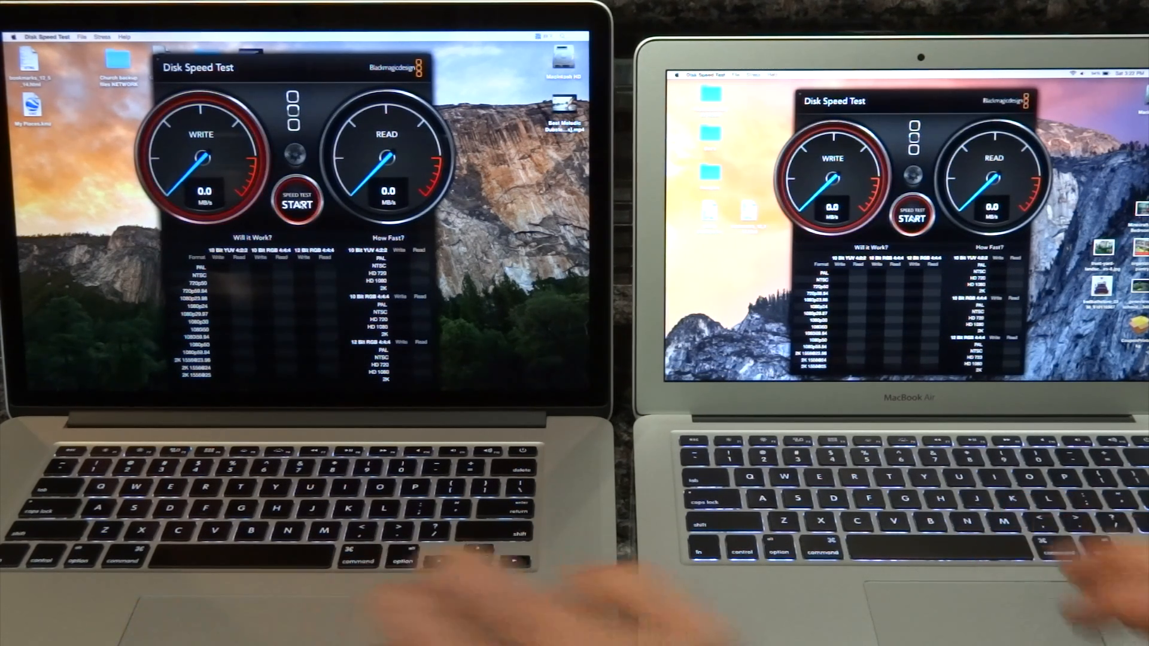